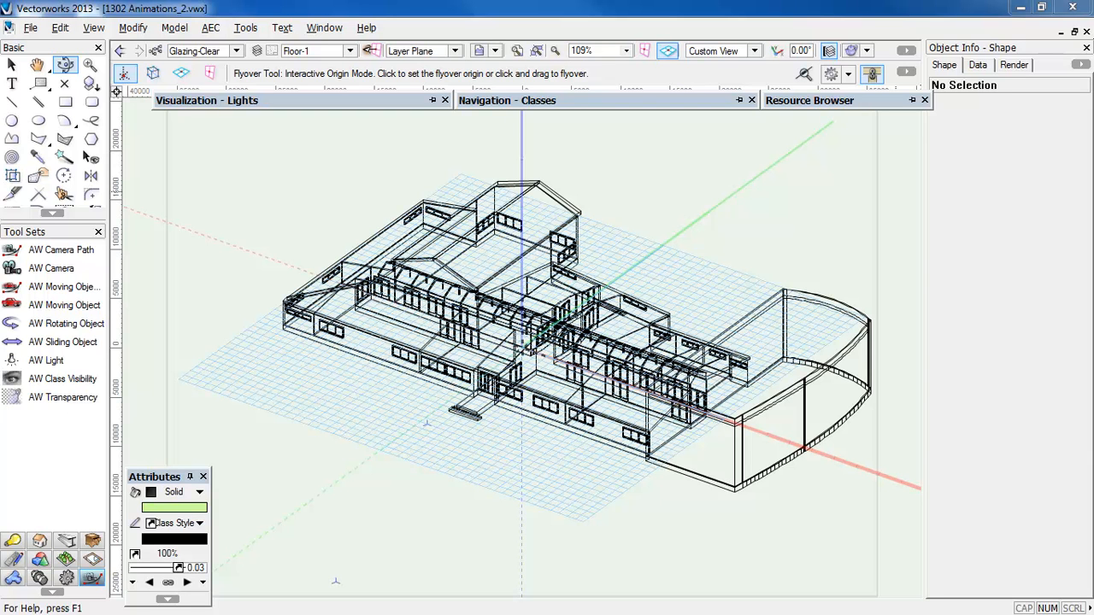
mouse_move(616, 511)
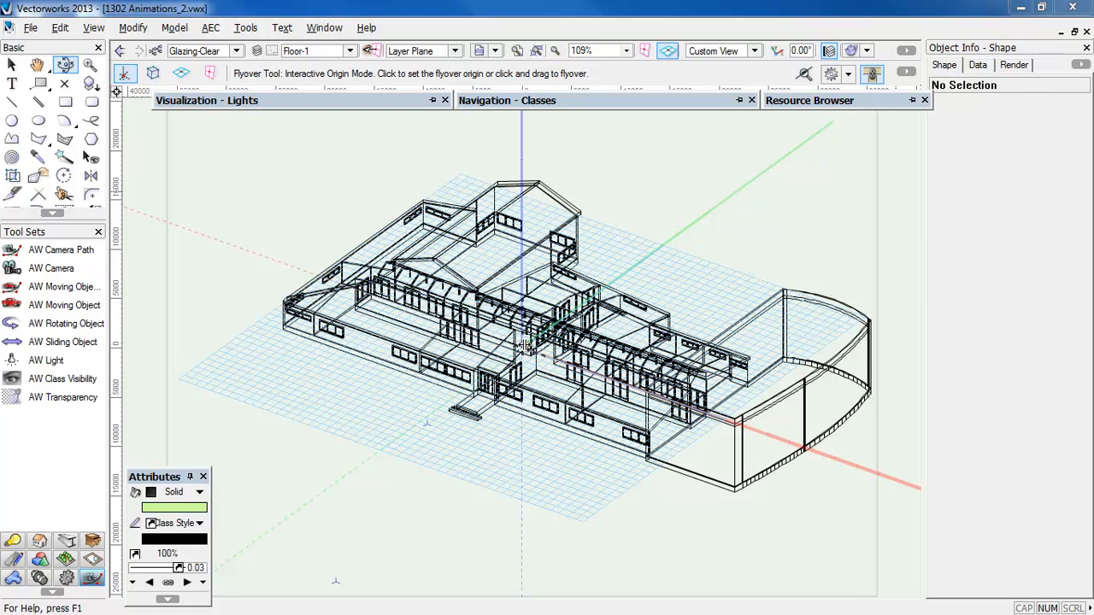
mouse_move(865, 51)
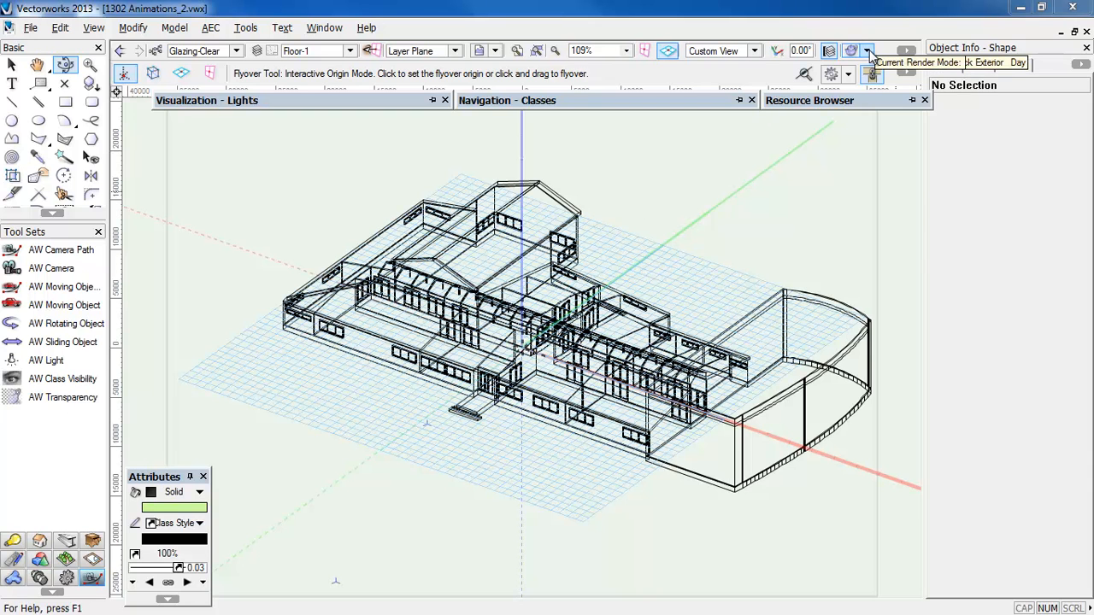
Review the render mode list and leave it unchanged
left_click(866, 51)
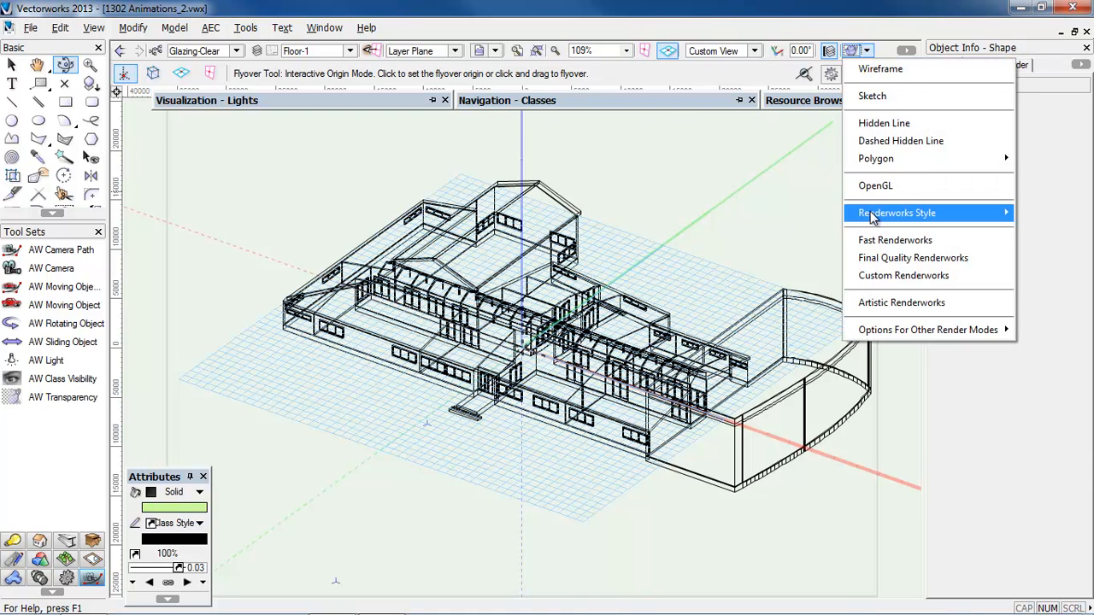
left_click(895, 212)
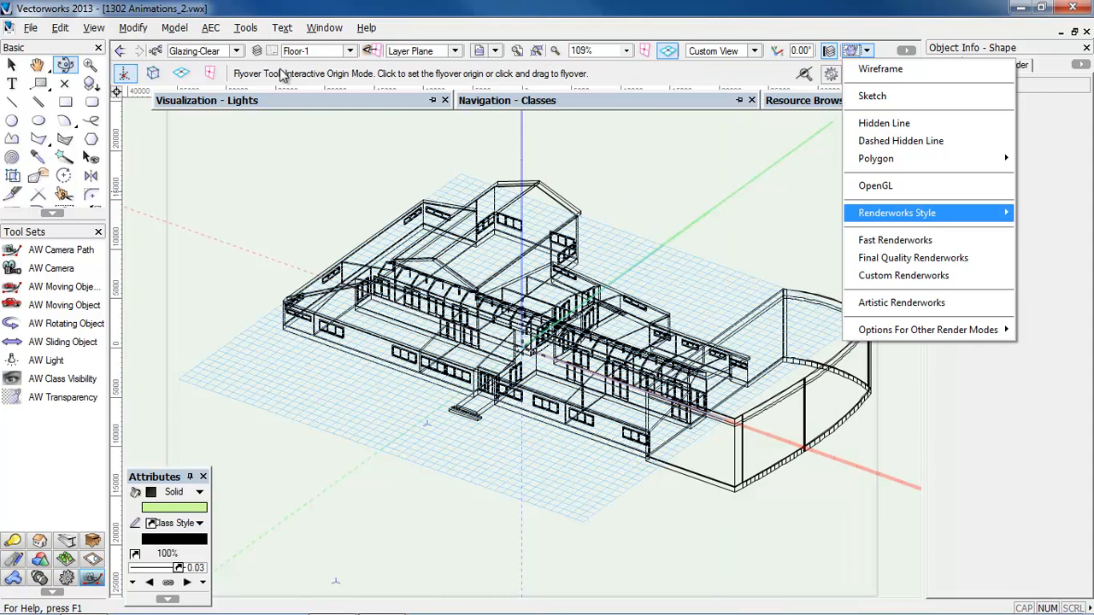
left_click(174, 27)
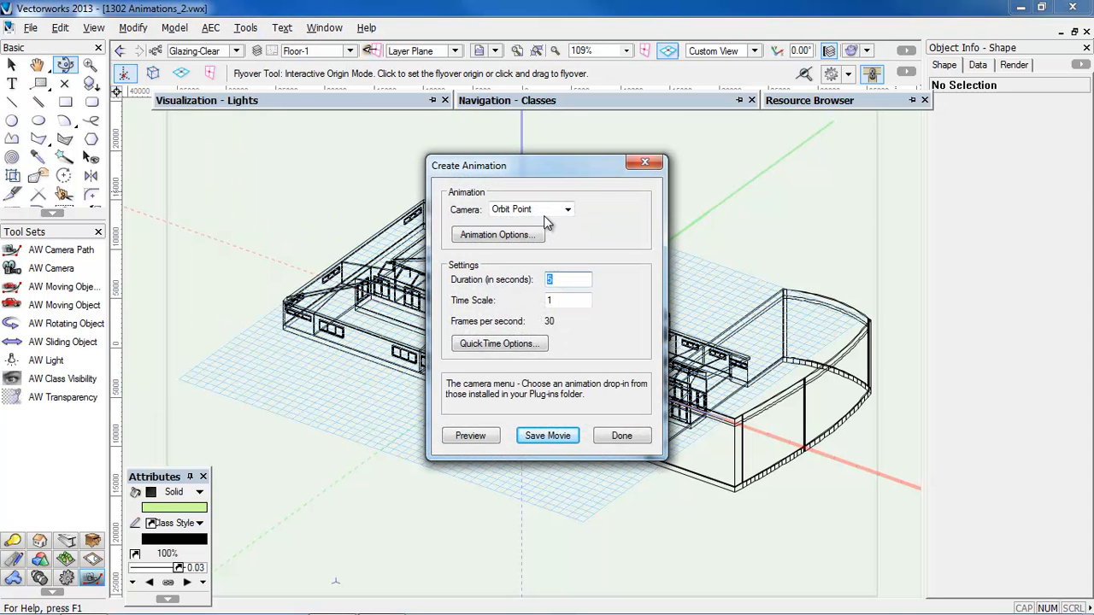
mouse_move(499, 236)
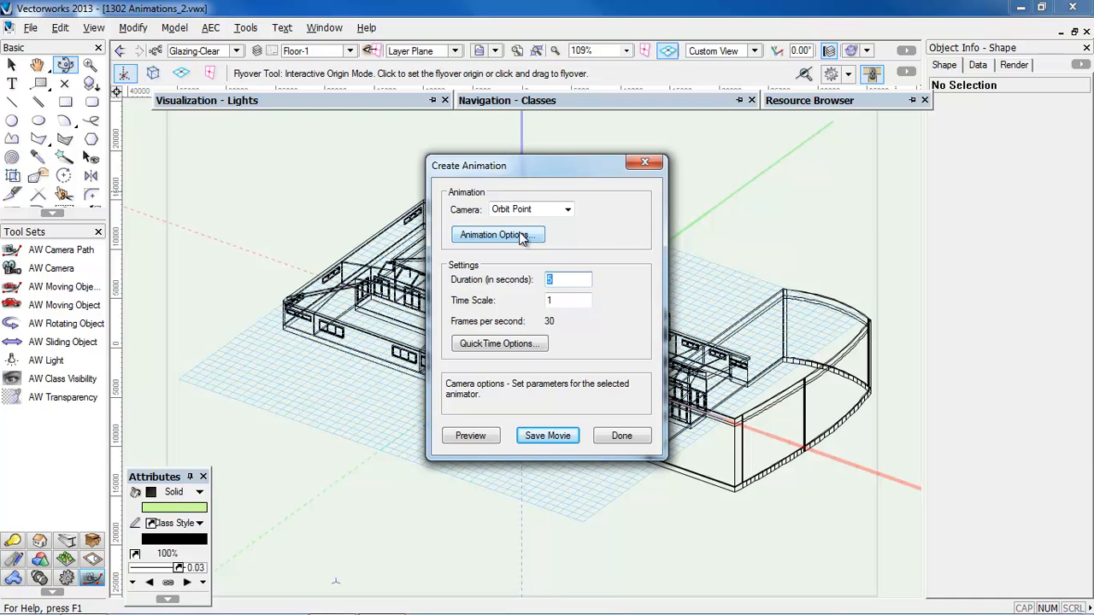
mouse_move(513, 243)
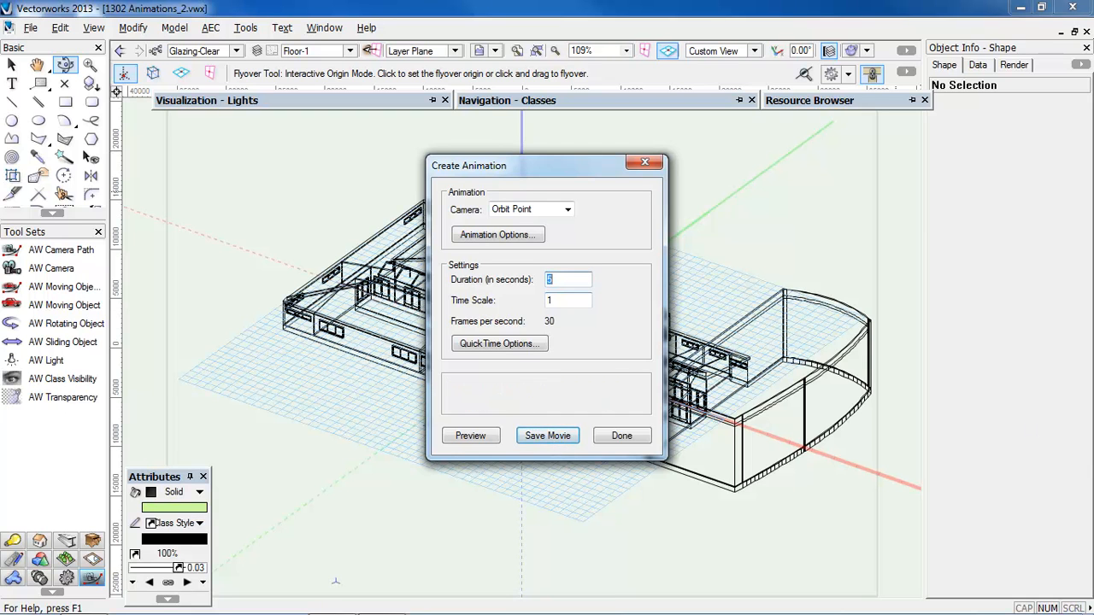
Set the Orbit Point animation duration to 5 seconds and play its preview movie
type("5")
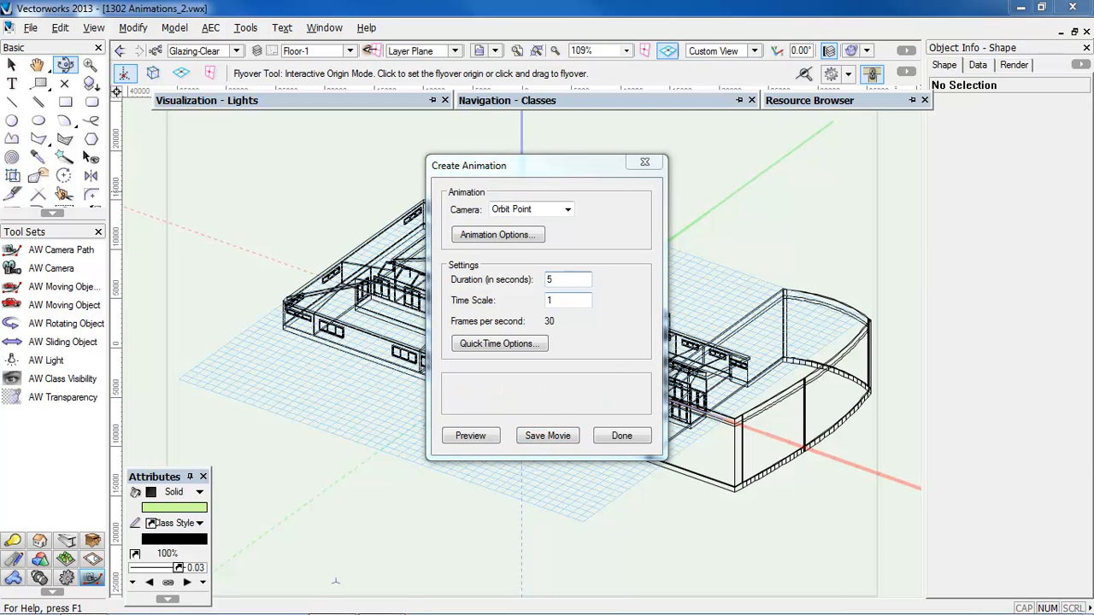
left_click(470, 436)
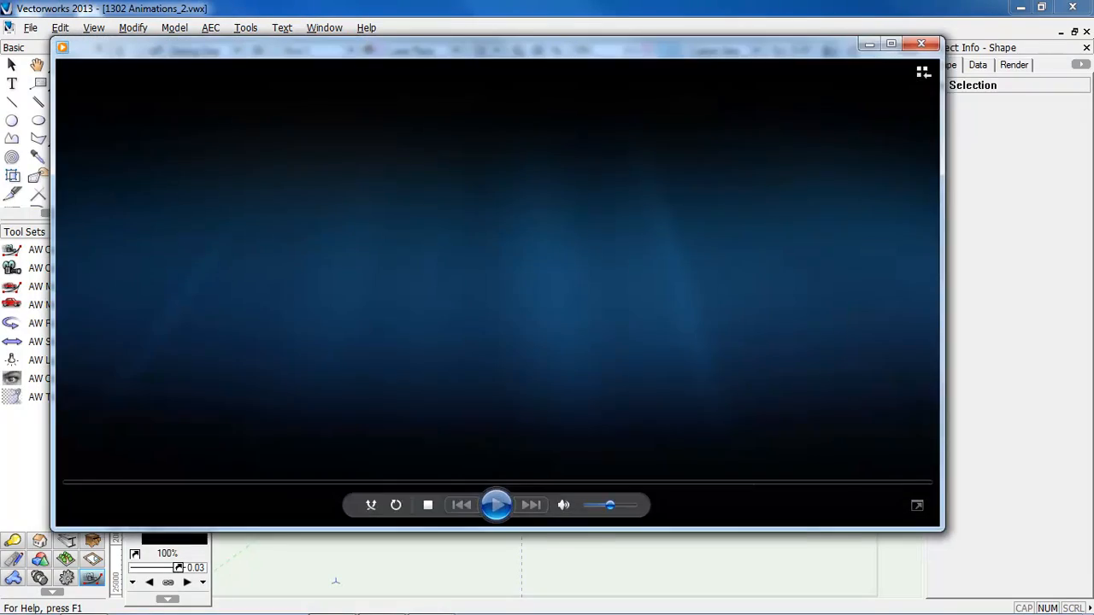
left_click(495, 504)
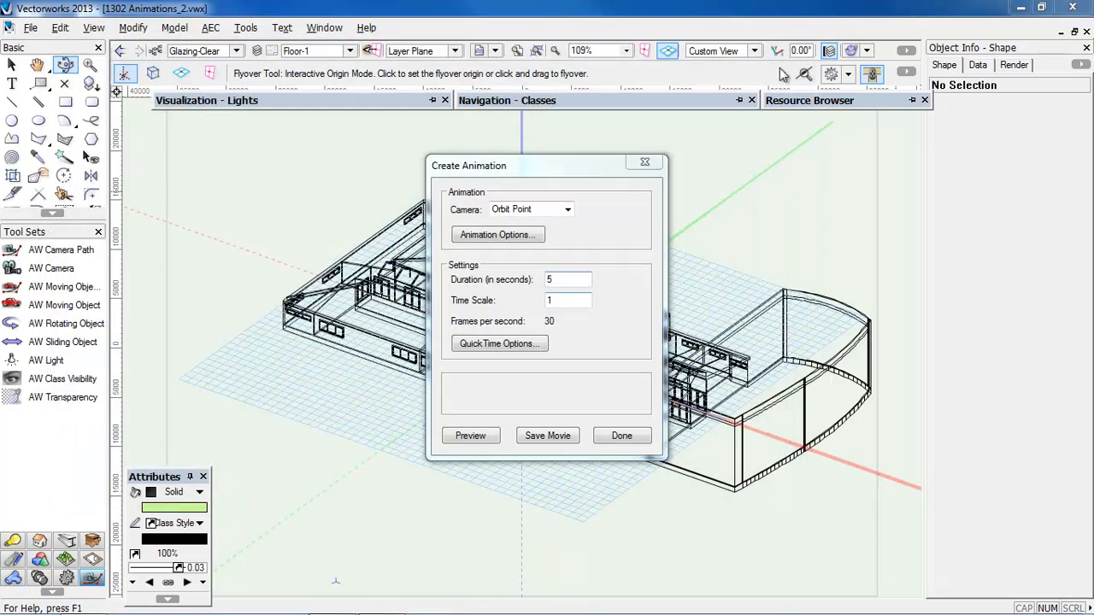
mouse_move(738, 164)
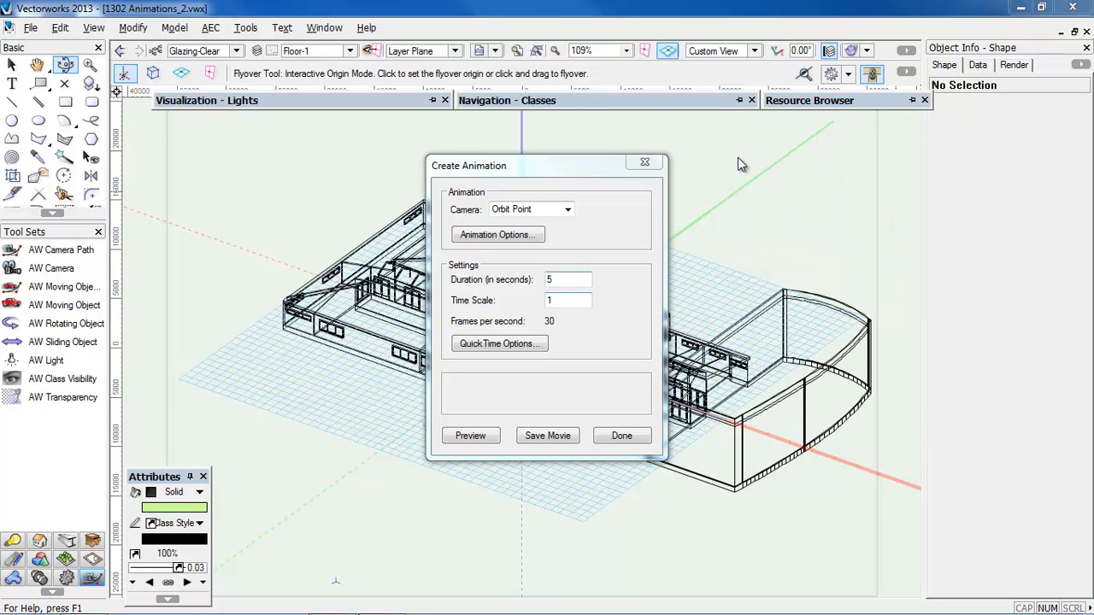
mouse_move(558, 301)
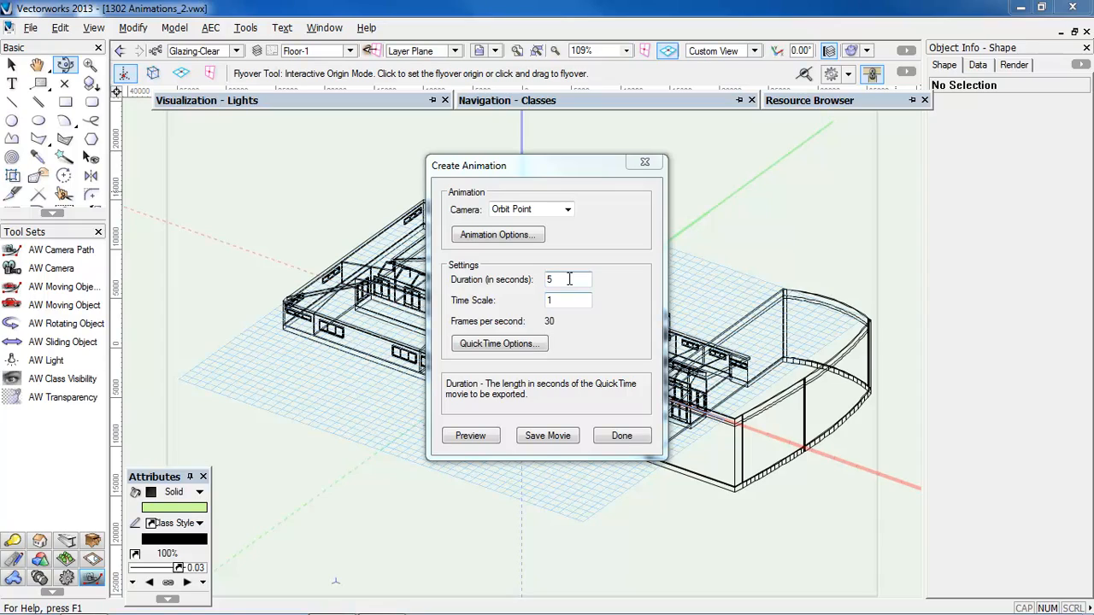
mouse_move(546, 284)
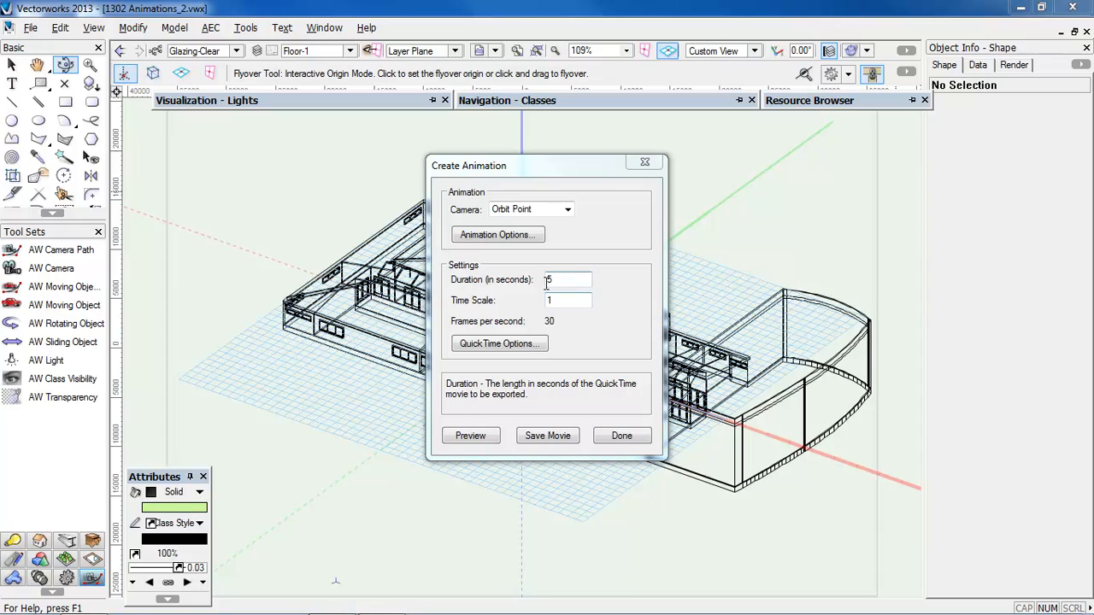